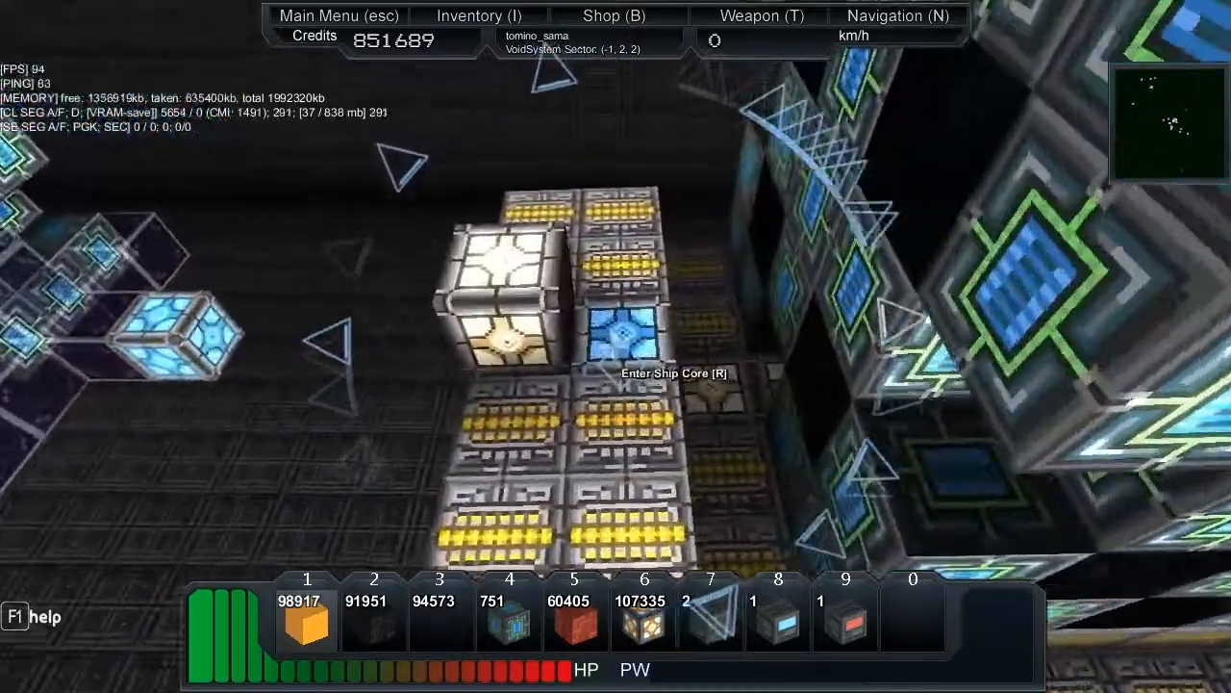
# Enter the Example-Power-Reactor structure through its ship core with R
pyautogui.press('r')
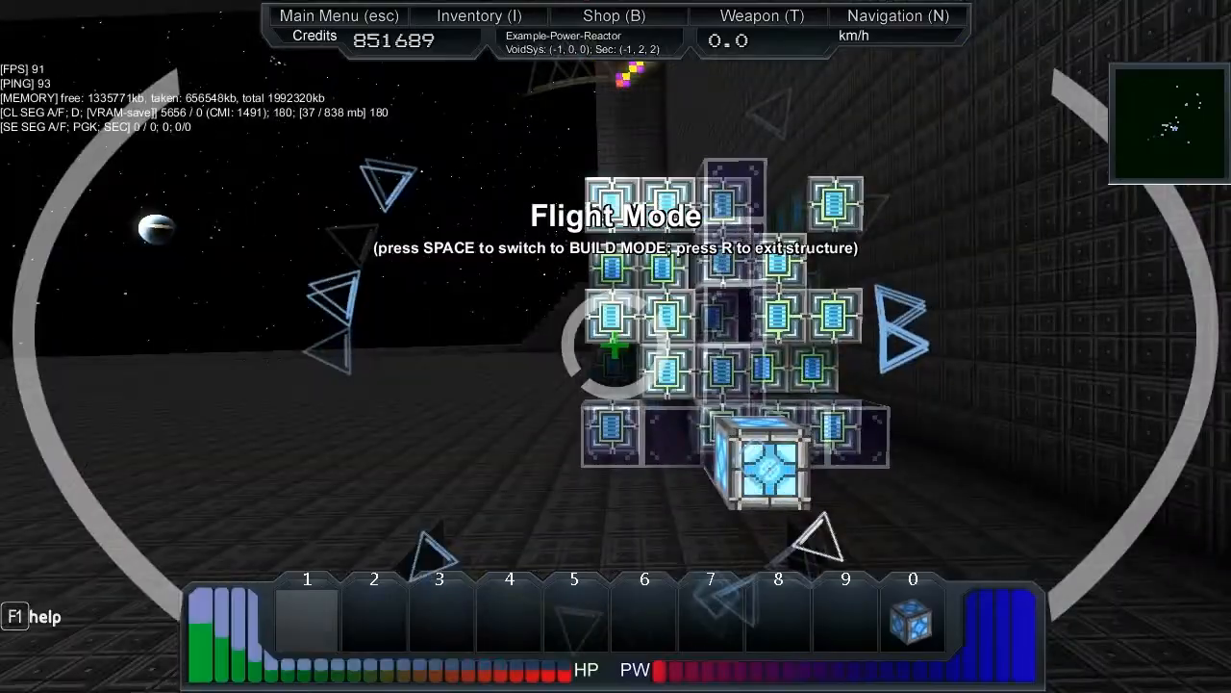
# Leave the first structure and enter Energy-is-over-9000-5x5 through its ship core
pyautogui.press('space')
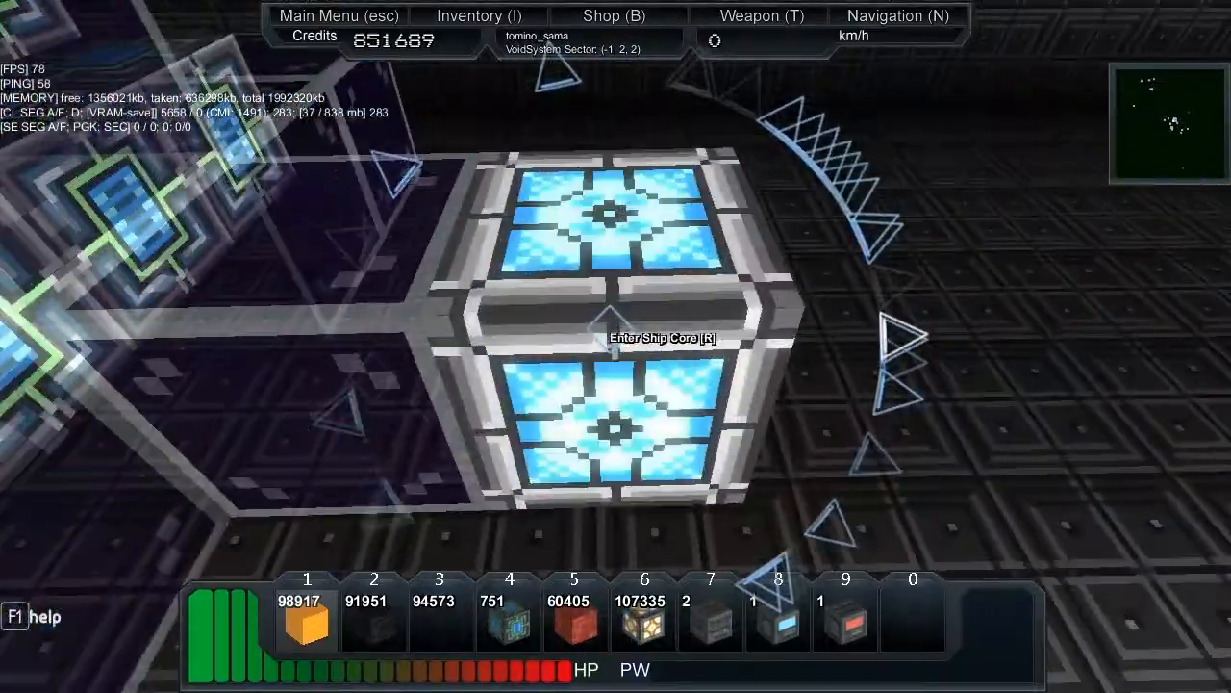
pyautogui.press('r')
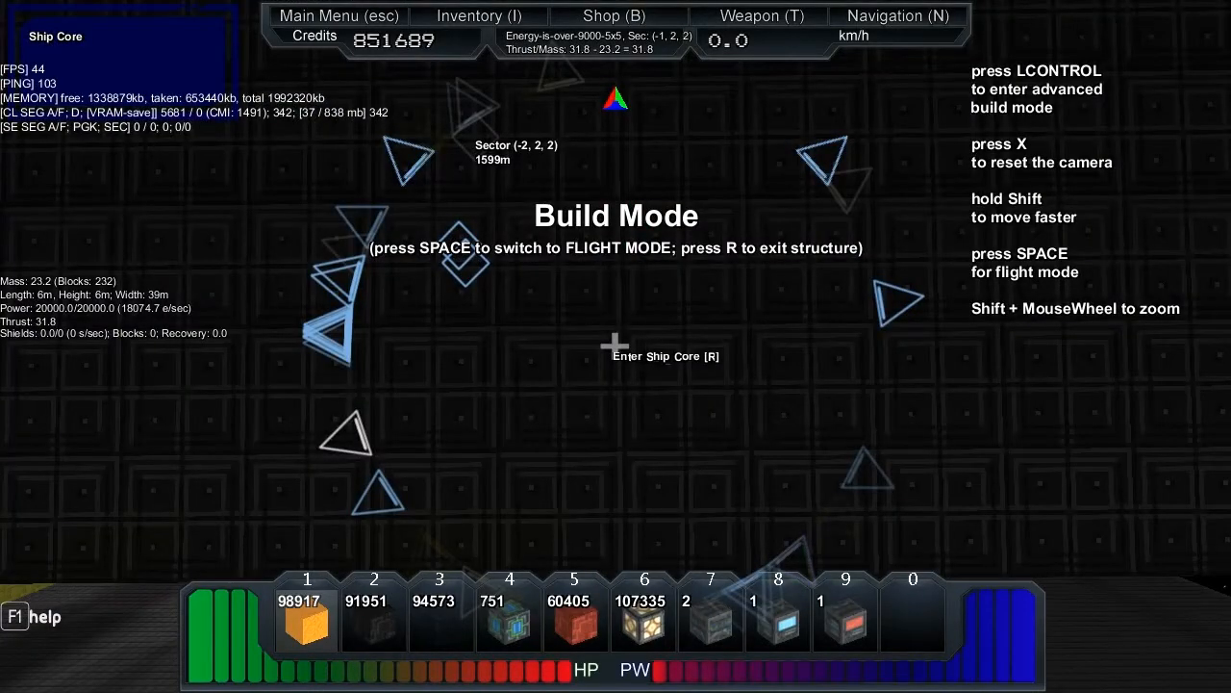